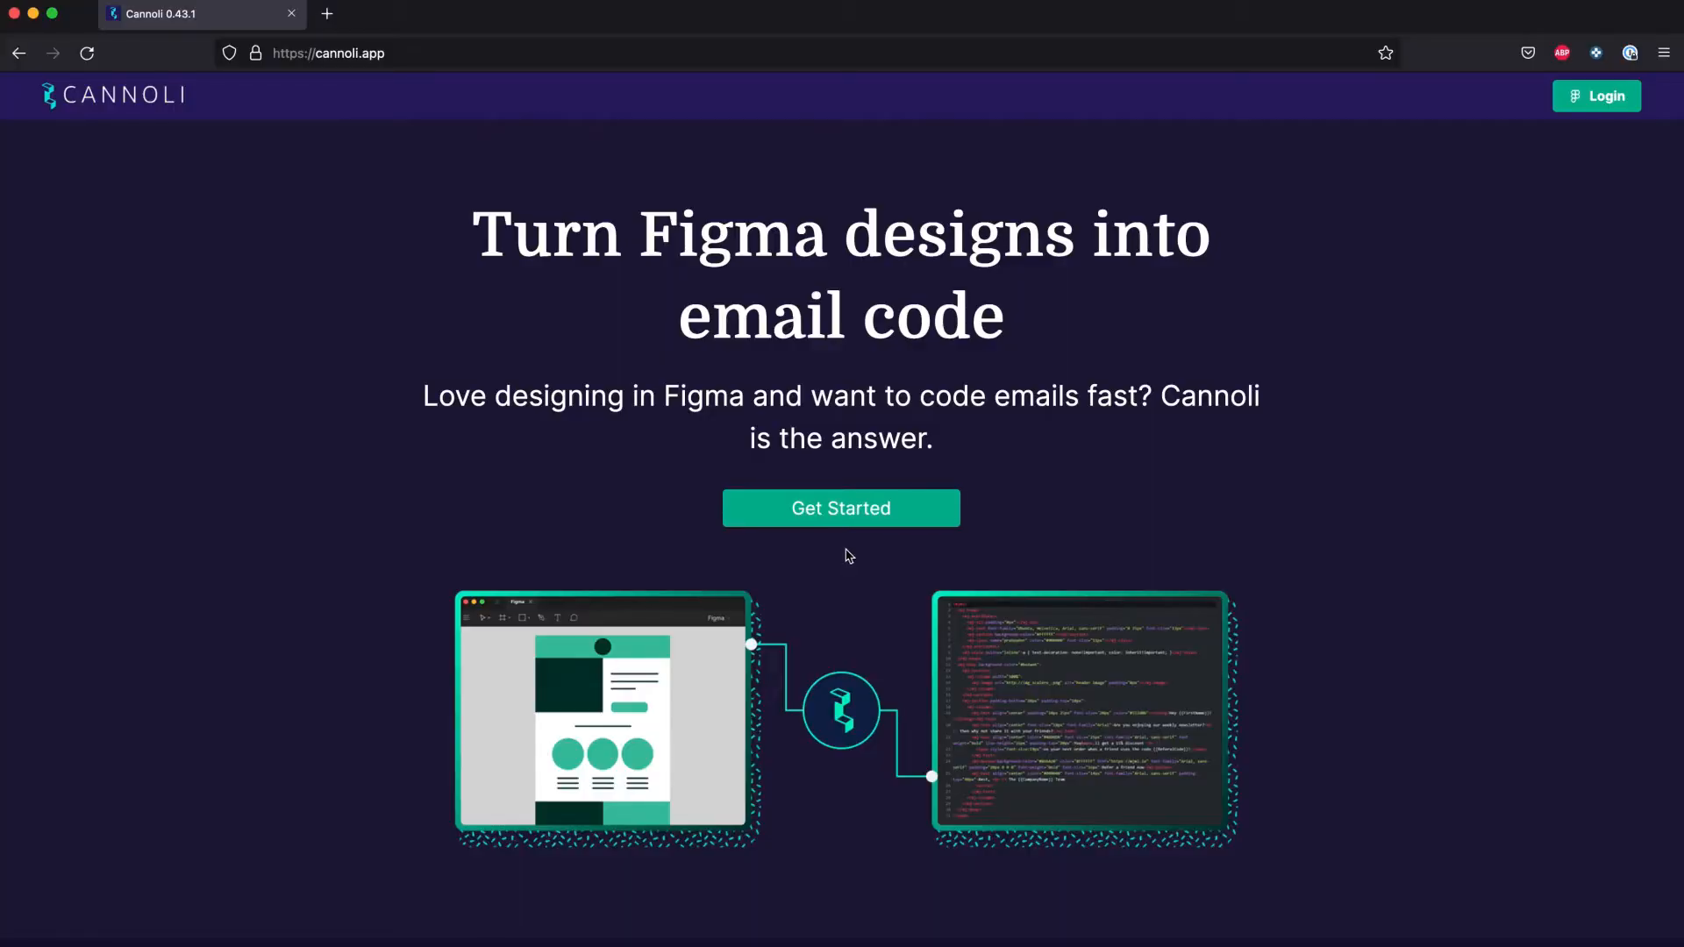
# Step: Begin signing in to Cannoli so Figma requests authorization for account access
pyautogui.click(841, 508)
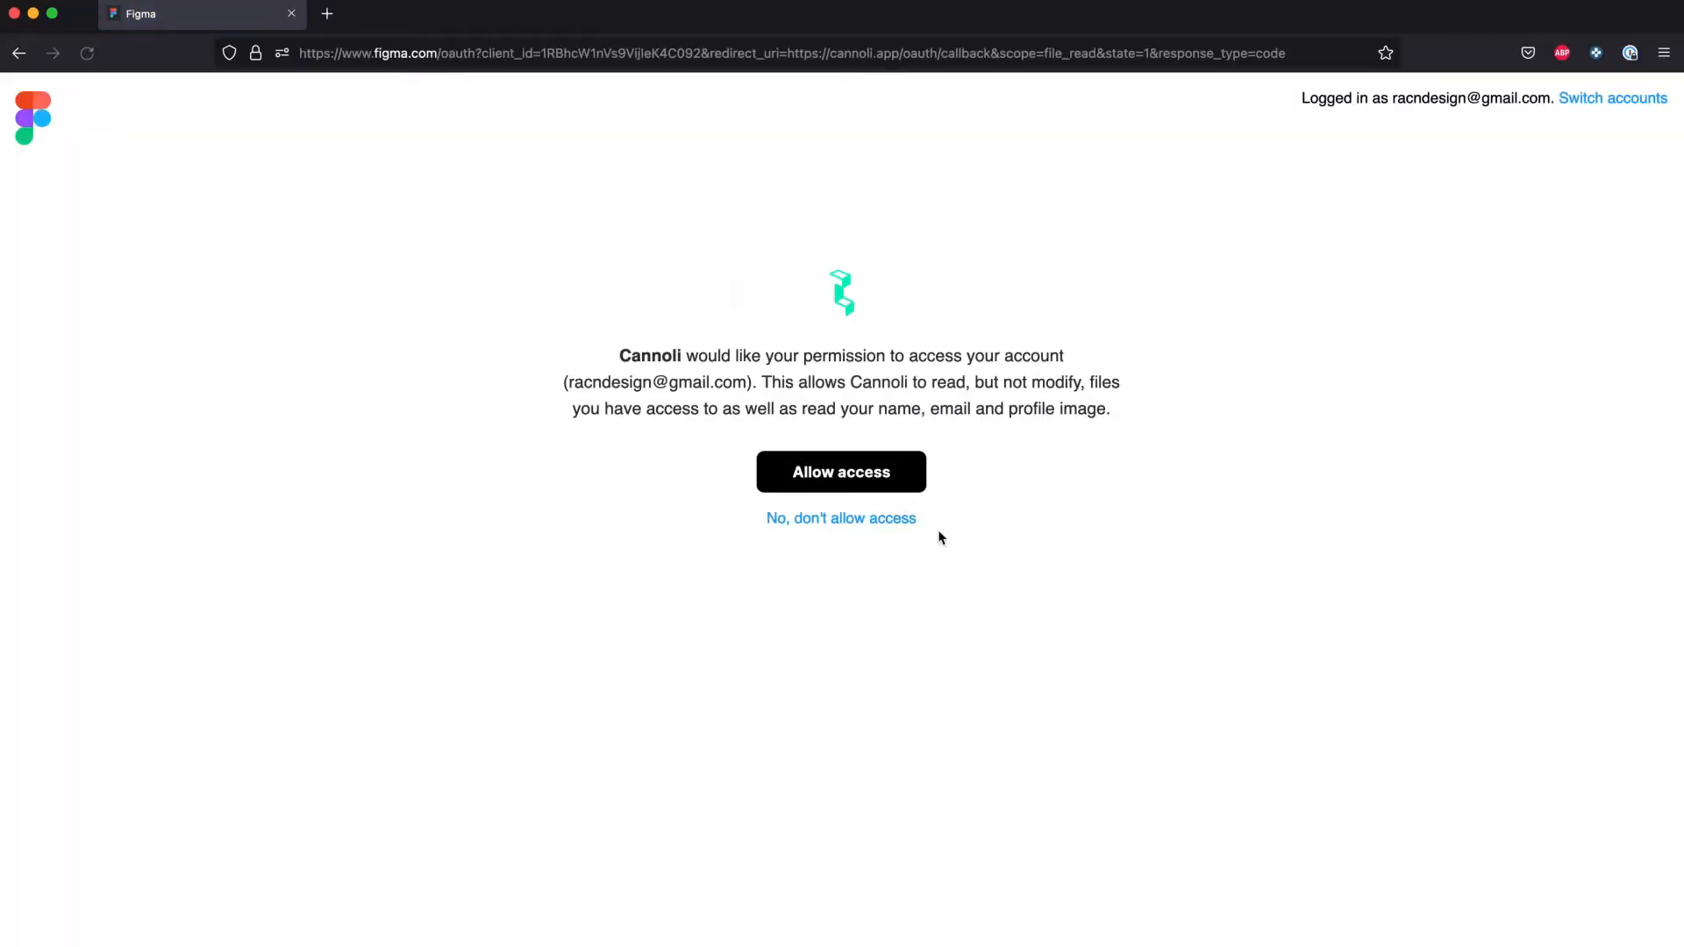
pyautogui.click(841, 471)
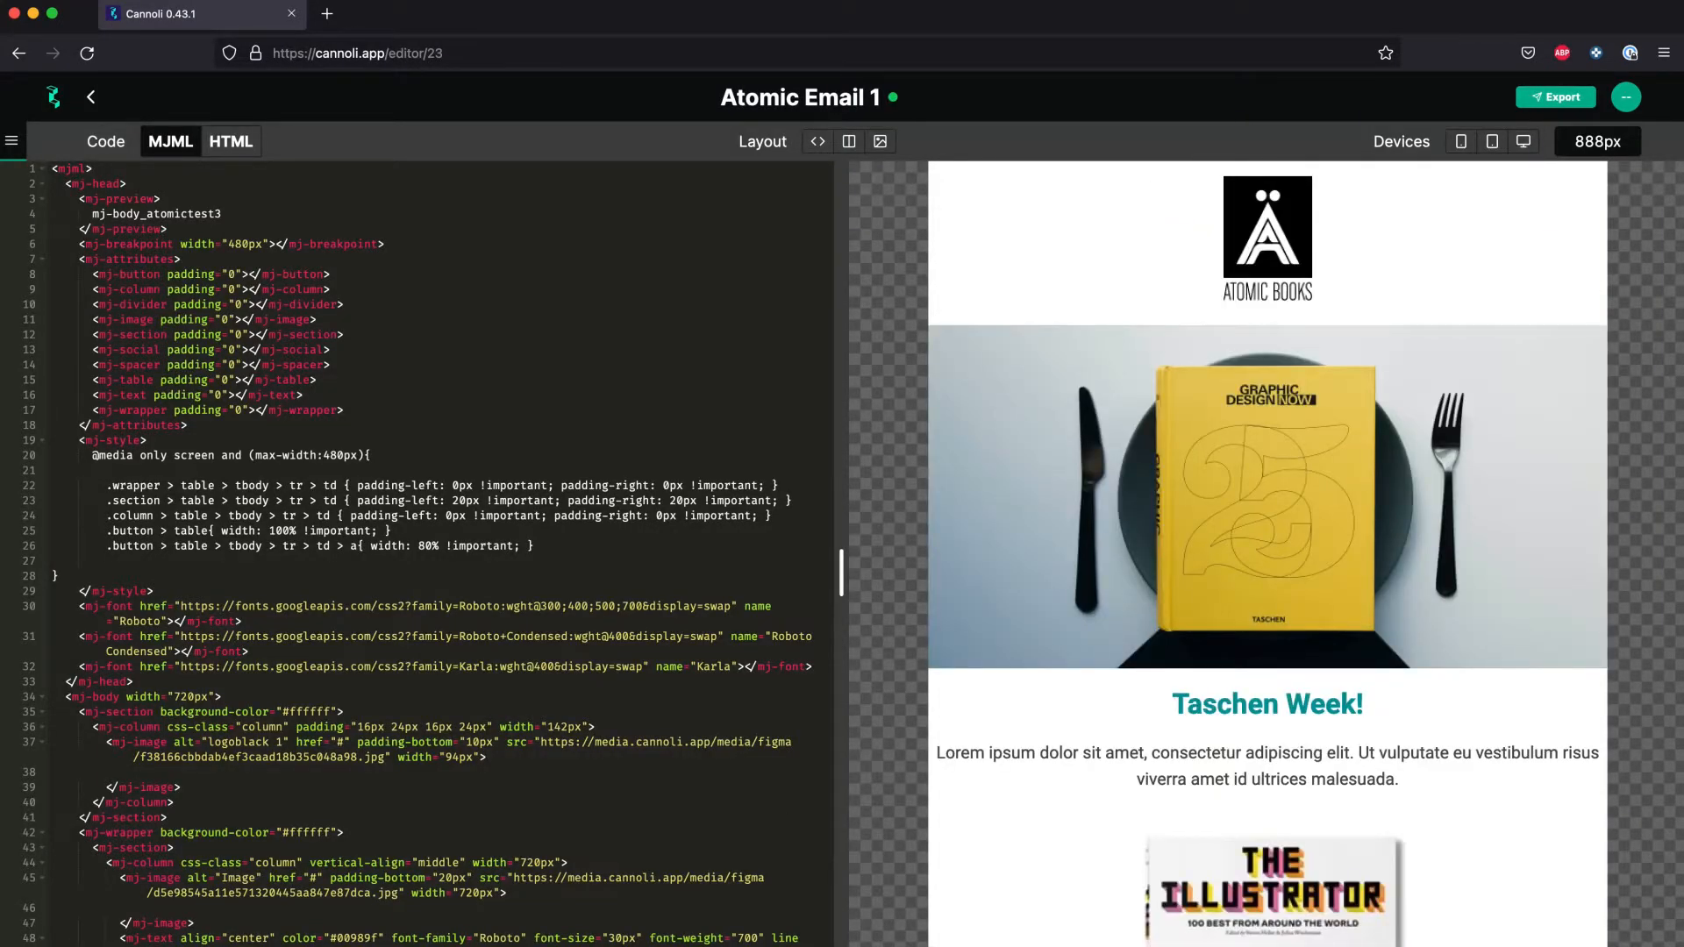
pyautogui.moveTo(450, 711)
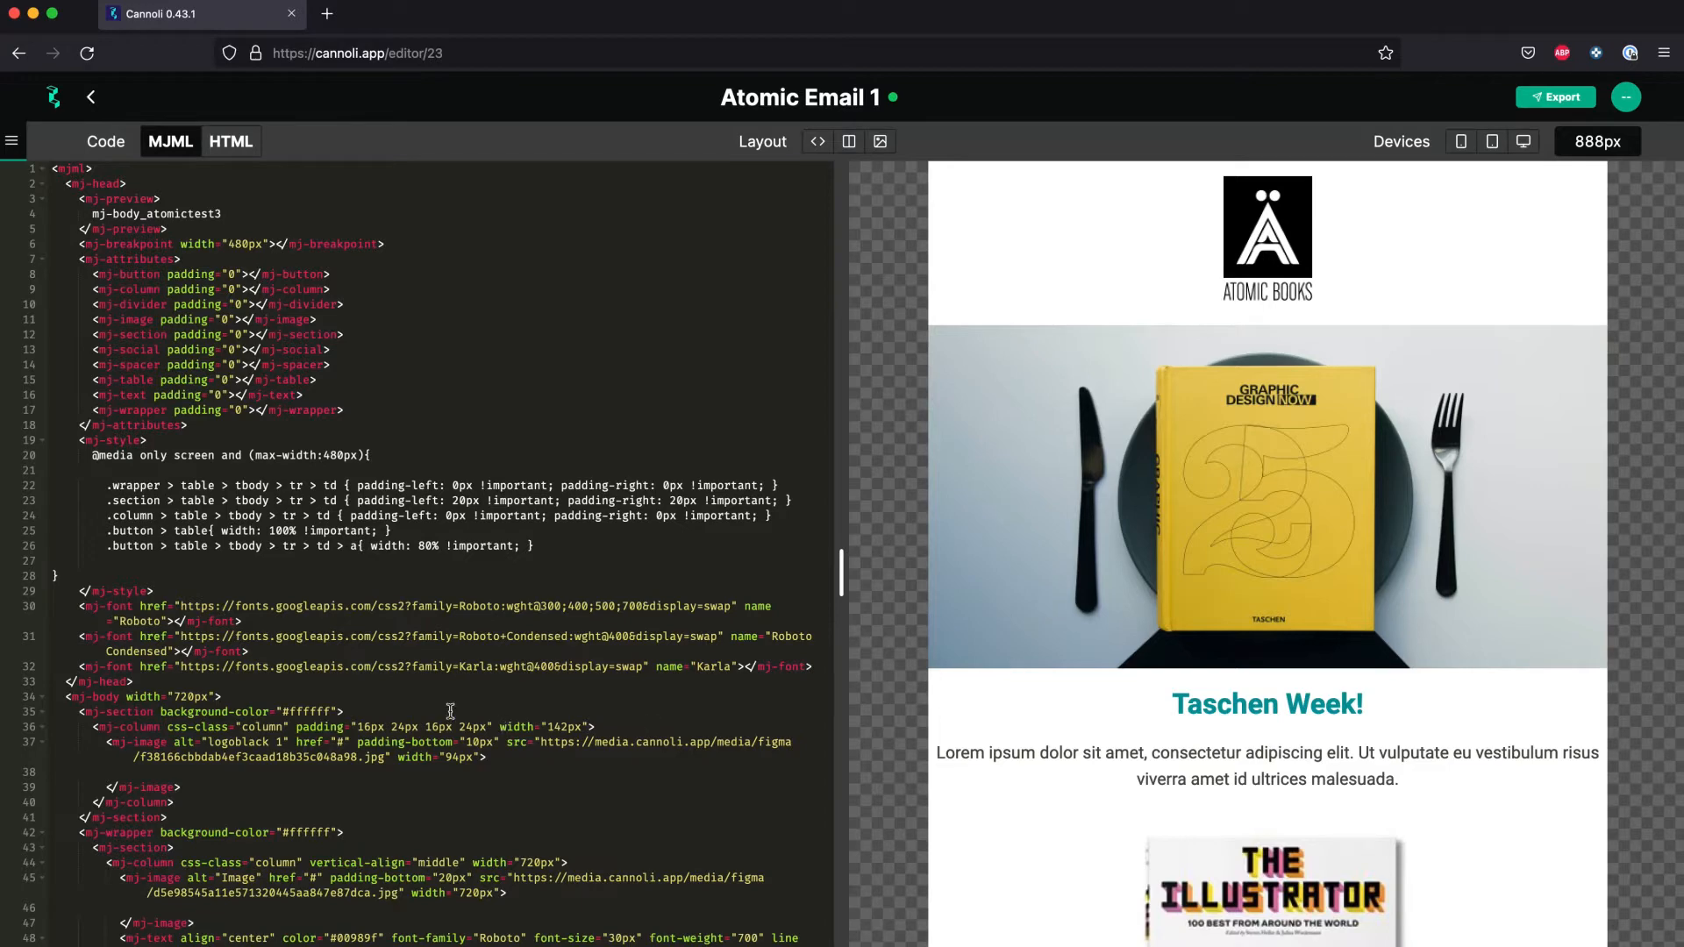
# Step: Scroll through the Atomic Email 1 MJML code beside its preview
pyautogui.scroll(-3)
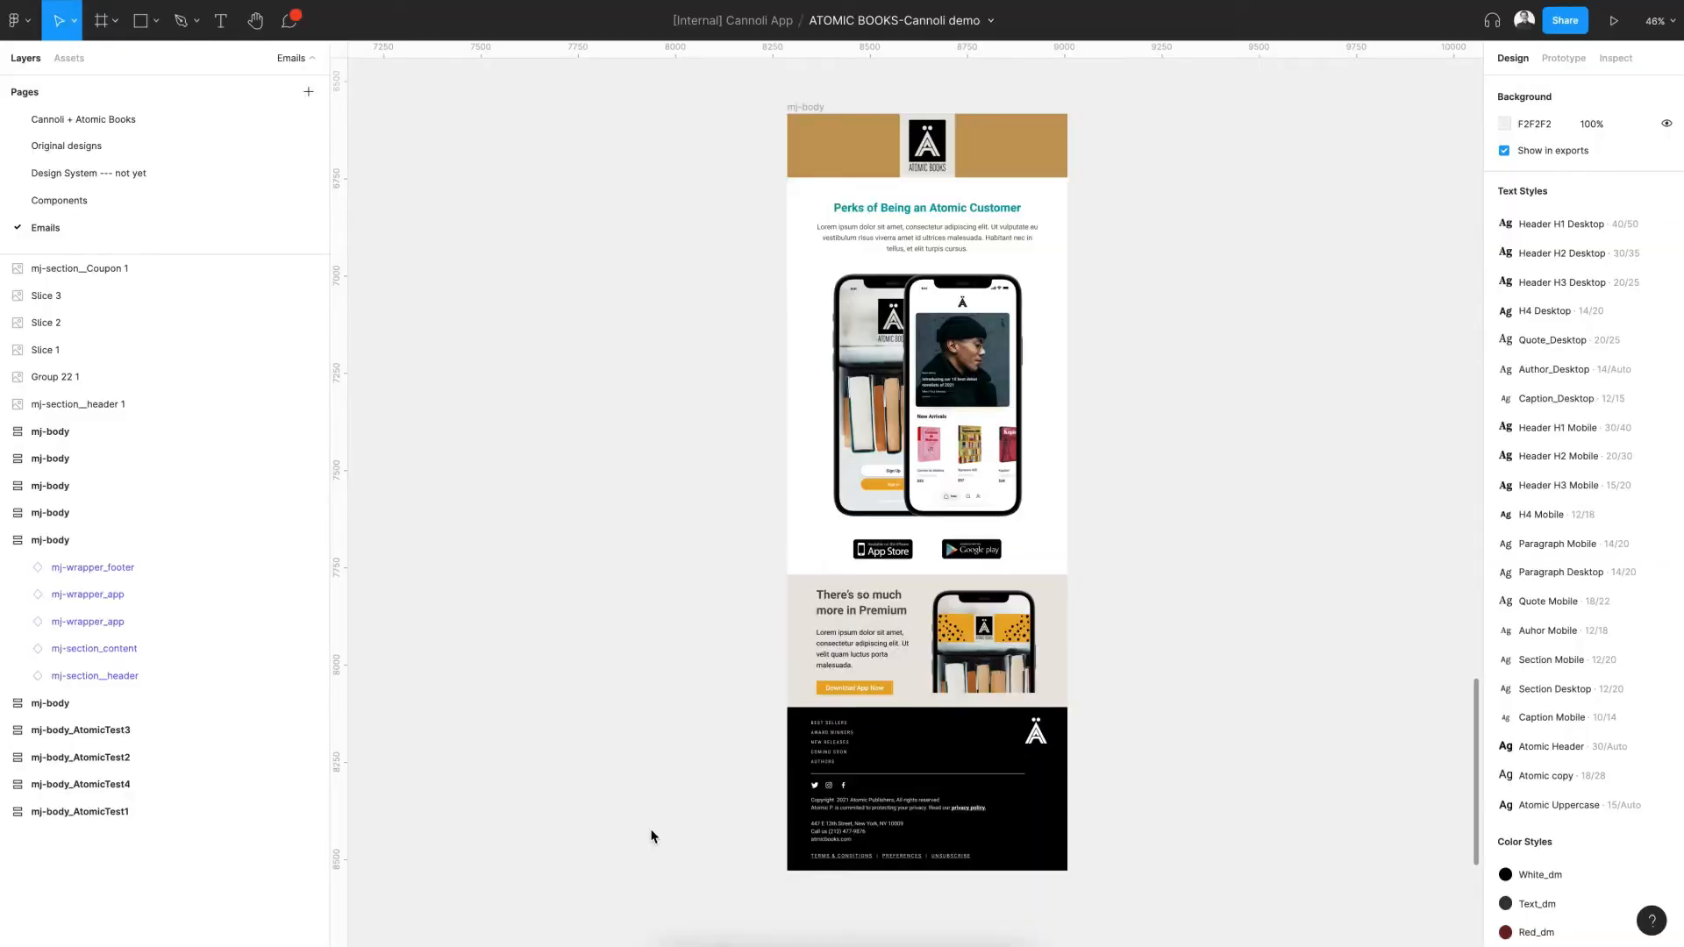
# Step: Open the Figma file's Components page with the mj-section, mj-wrapper and mj-button blocks
pyautogui.click(50, 540)
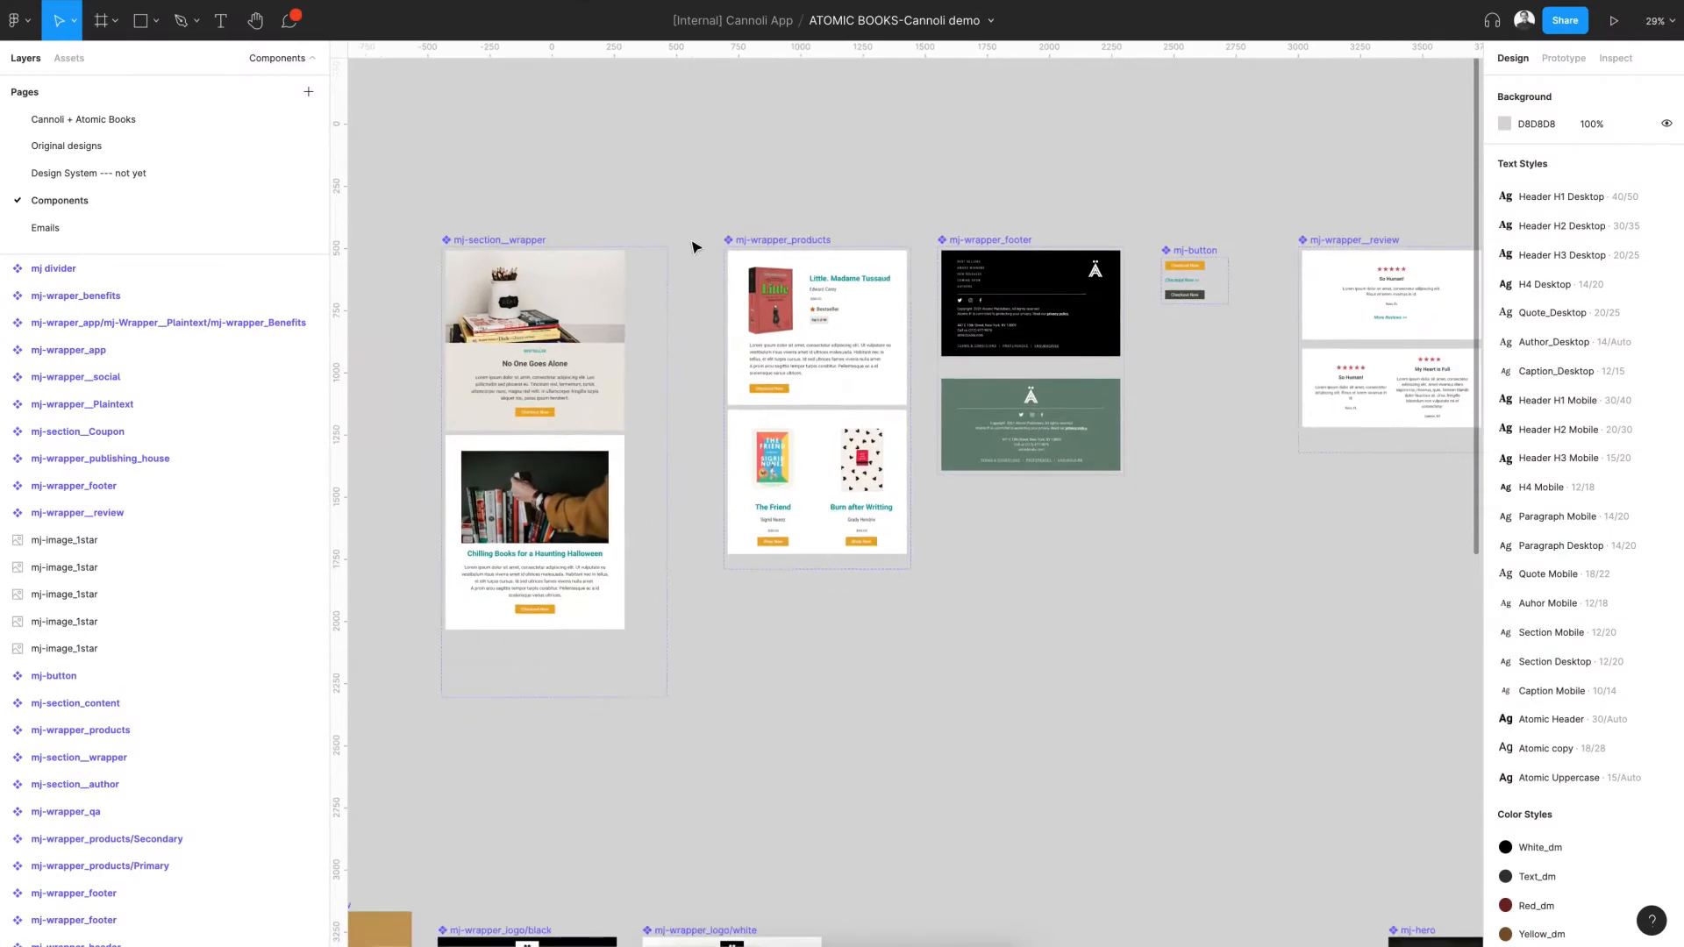
# Step: Return to the Emails page showing the Taschen Week email frame
pyautogui.click(779, 240)
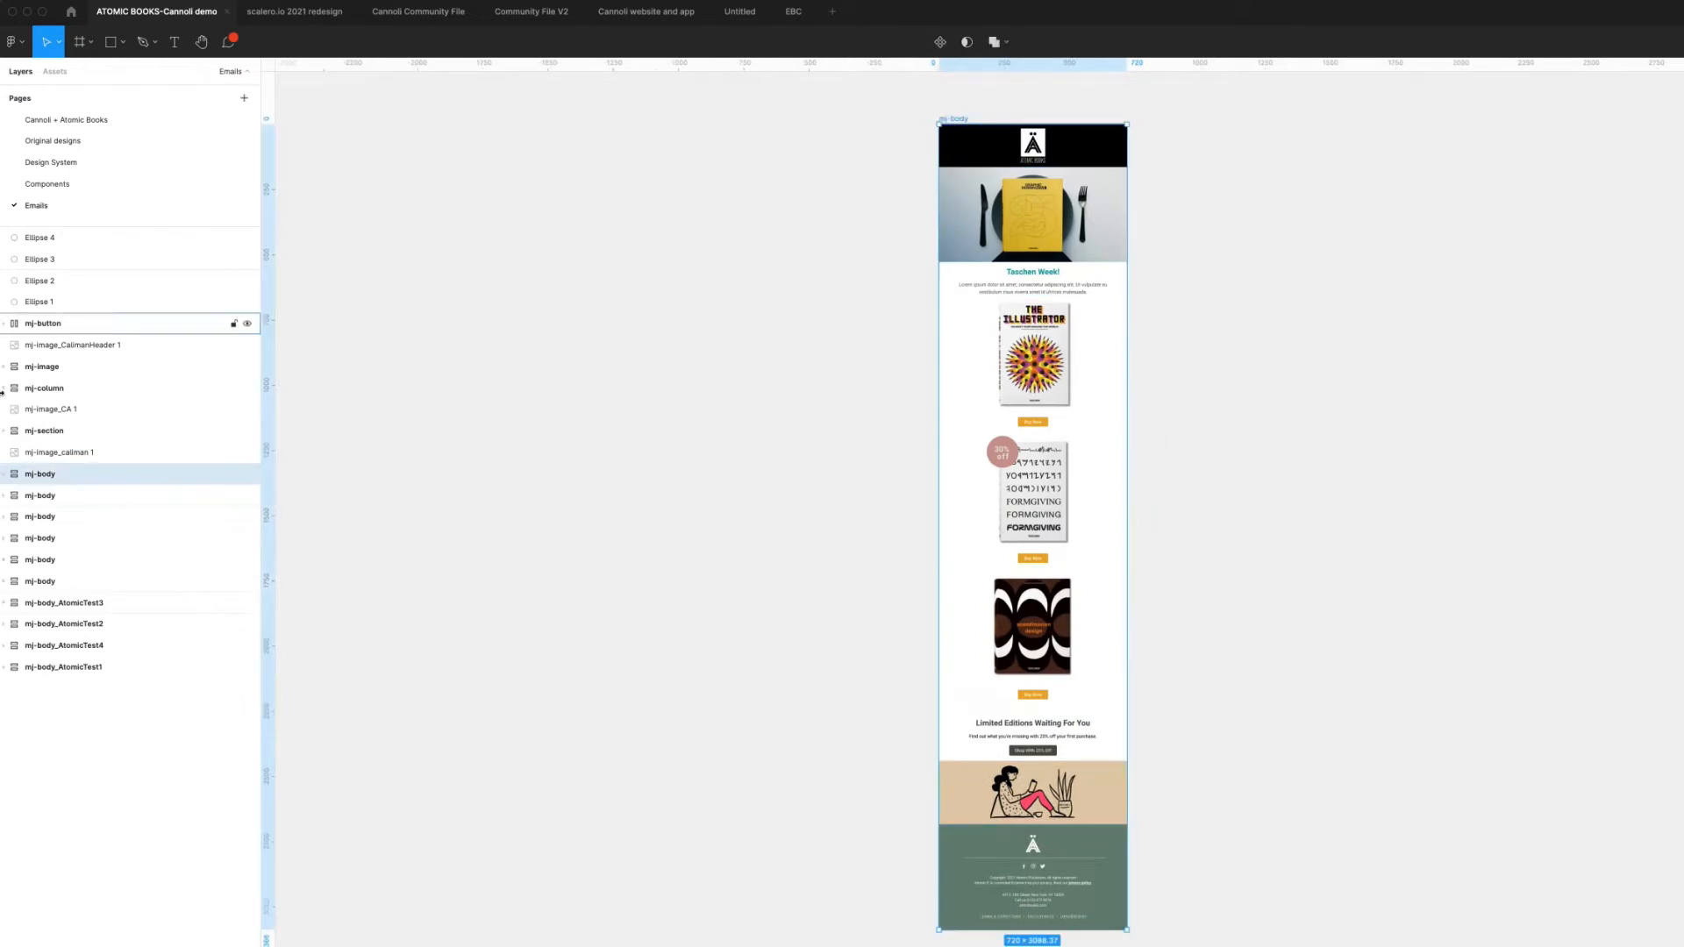
# Step: Expand mj-body and its nested wrapper section, then preview the pasted HTML in Klaviyo
pyautogui.click(6, 473)
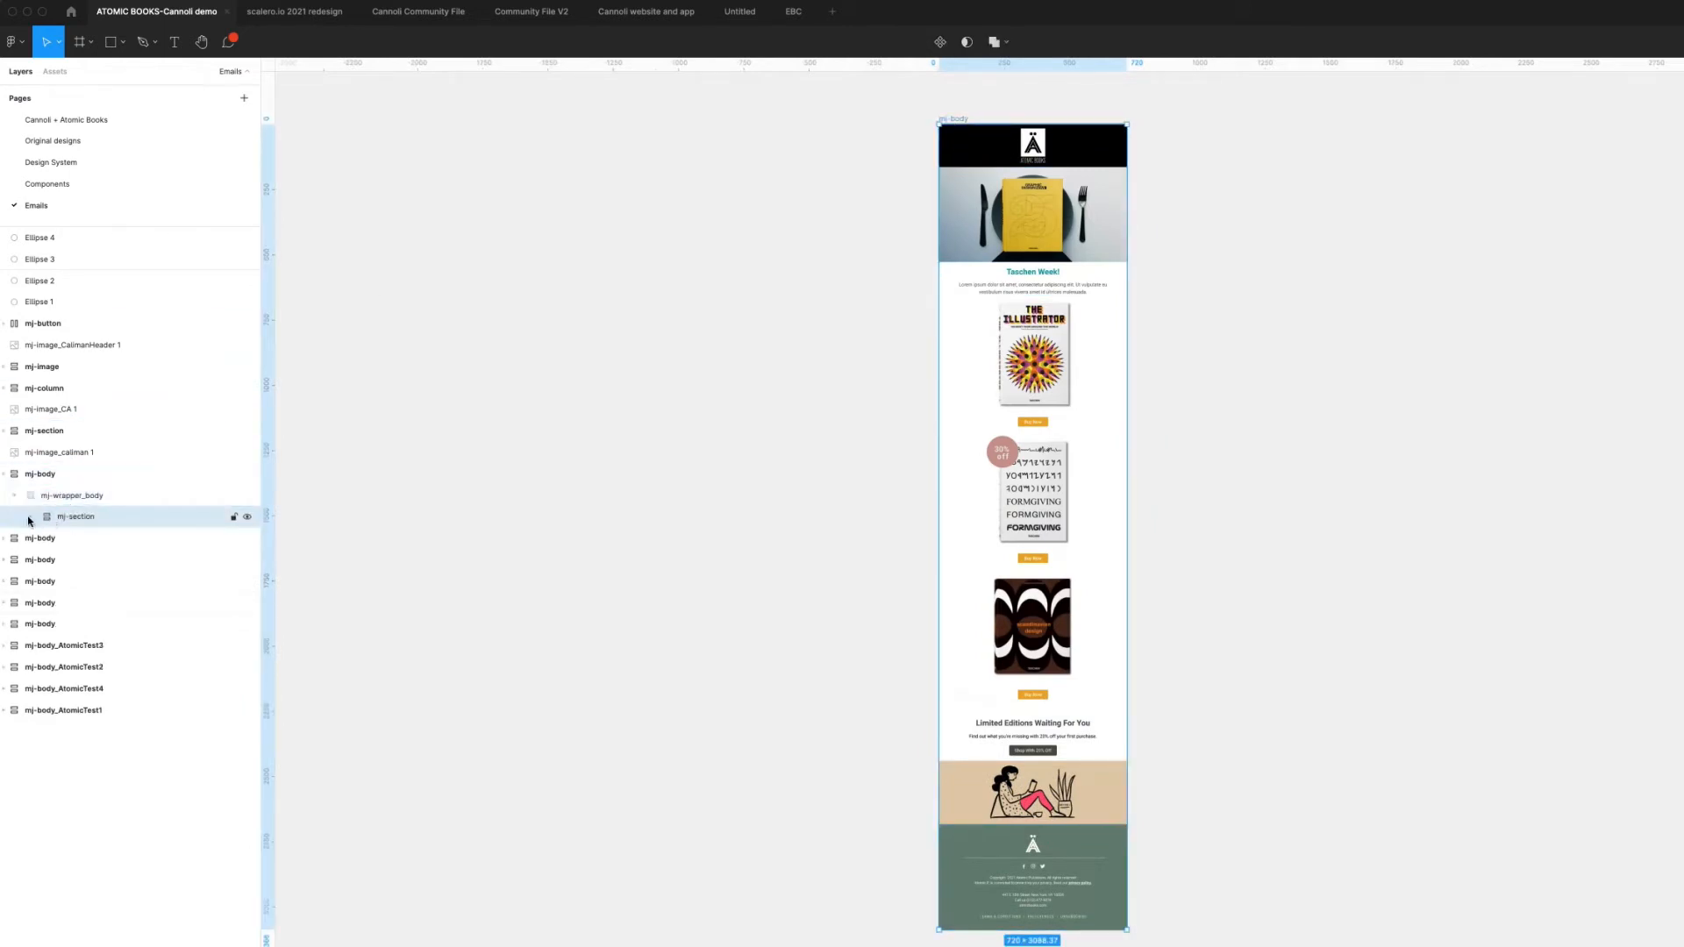
pyautogui.click(28, 518)
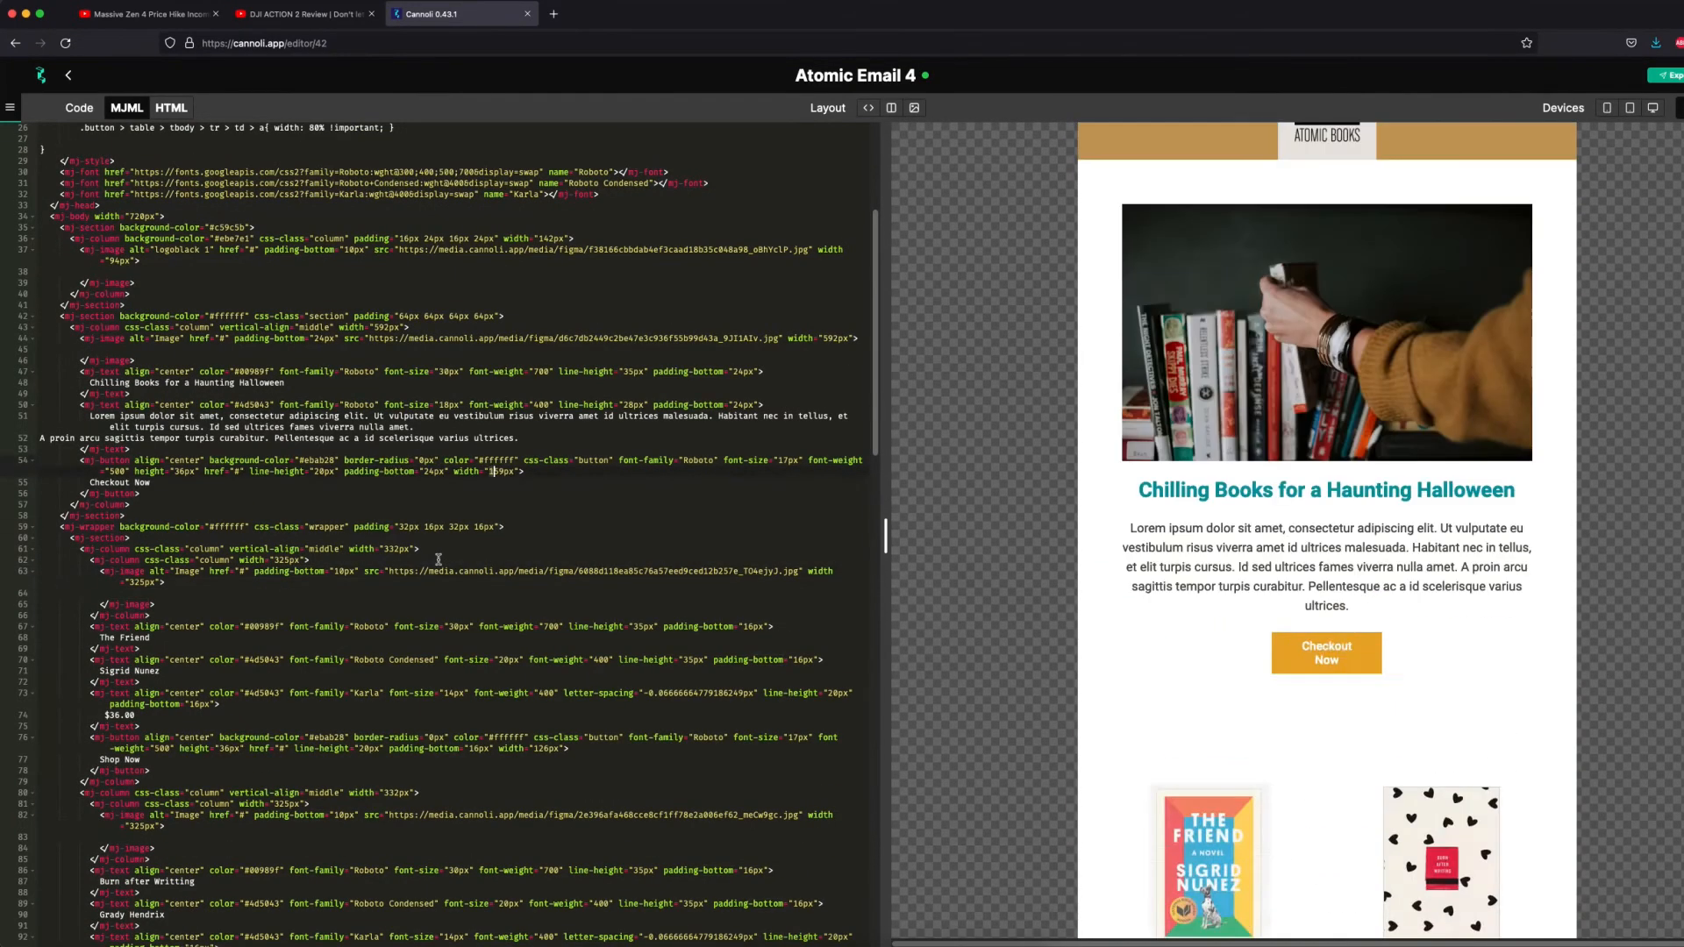
pyautogui.scroll(-3)
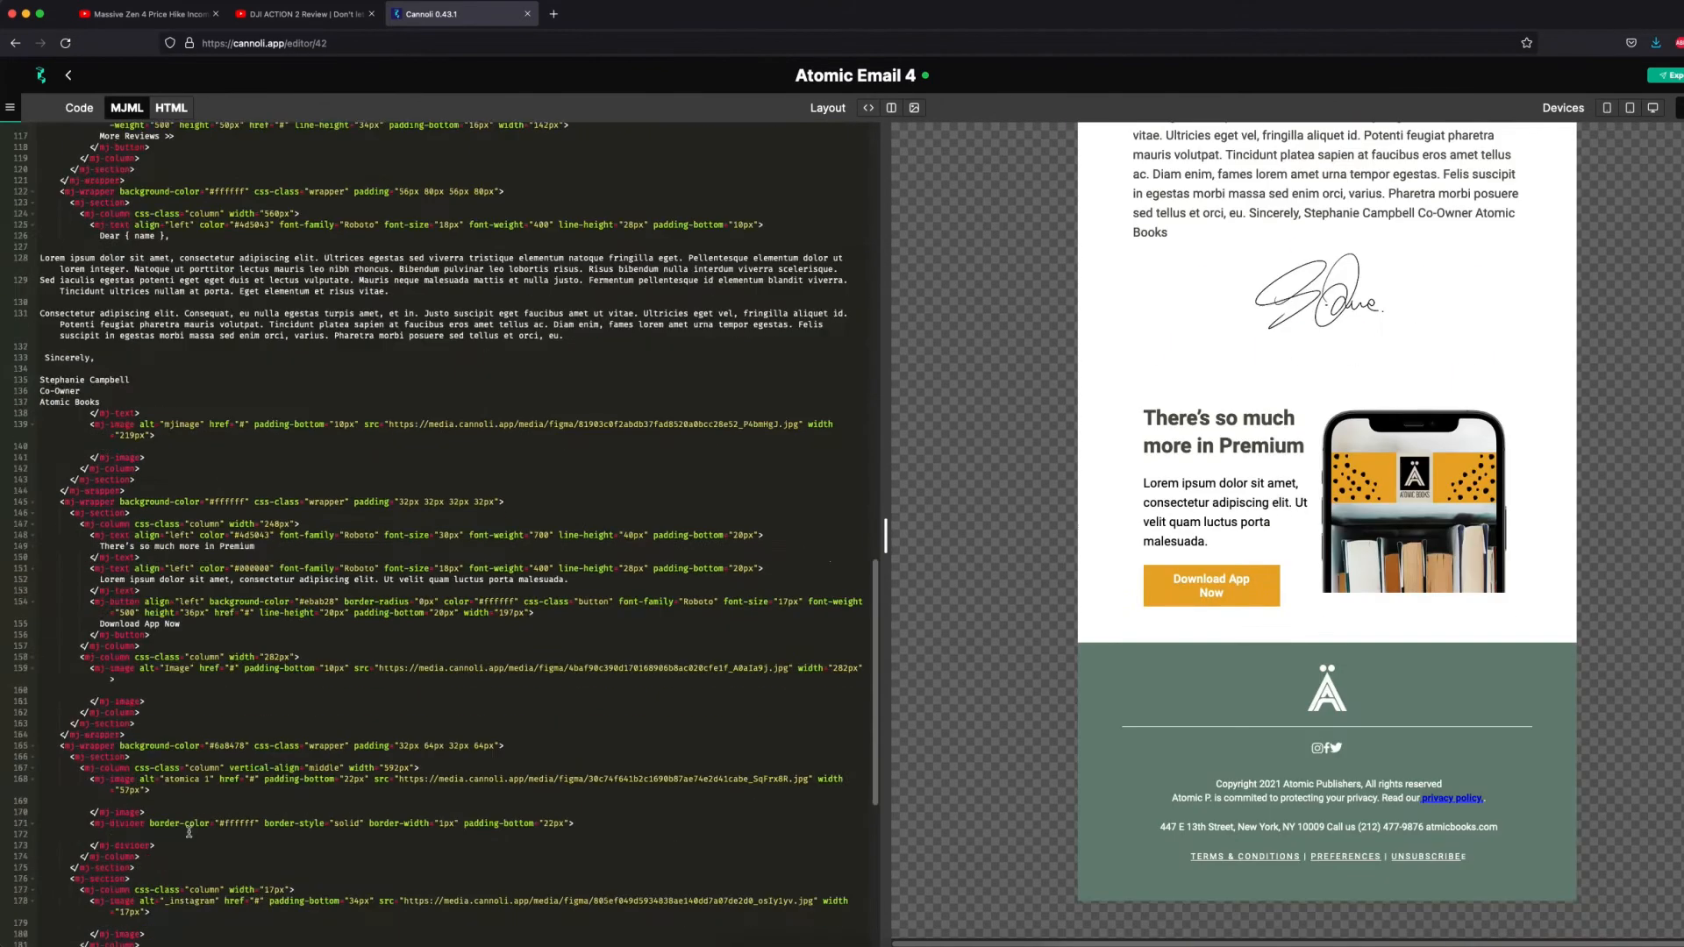
pyautogui.scroll(-3)
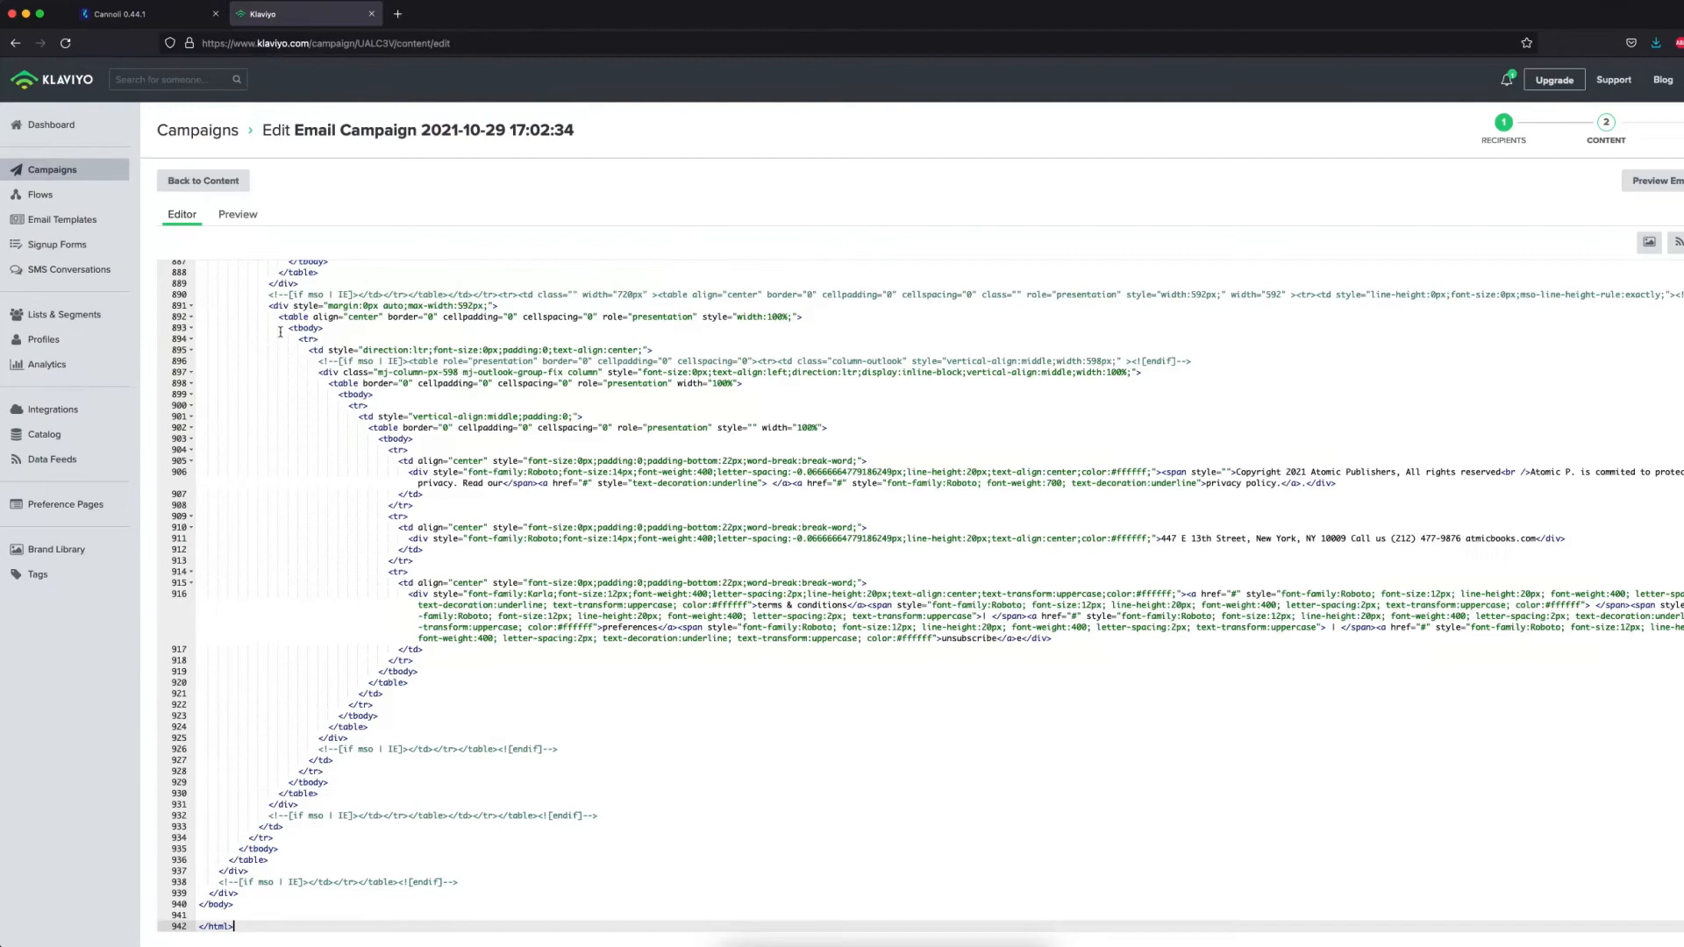
pyautogui.click(237, 214)
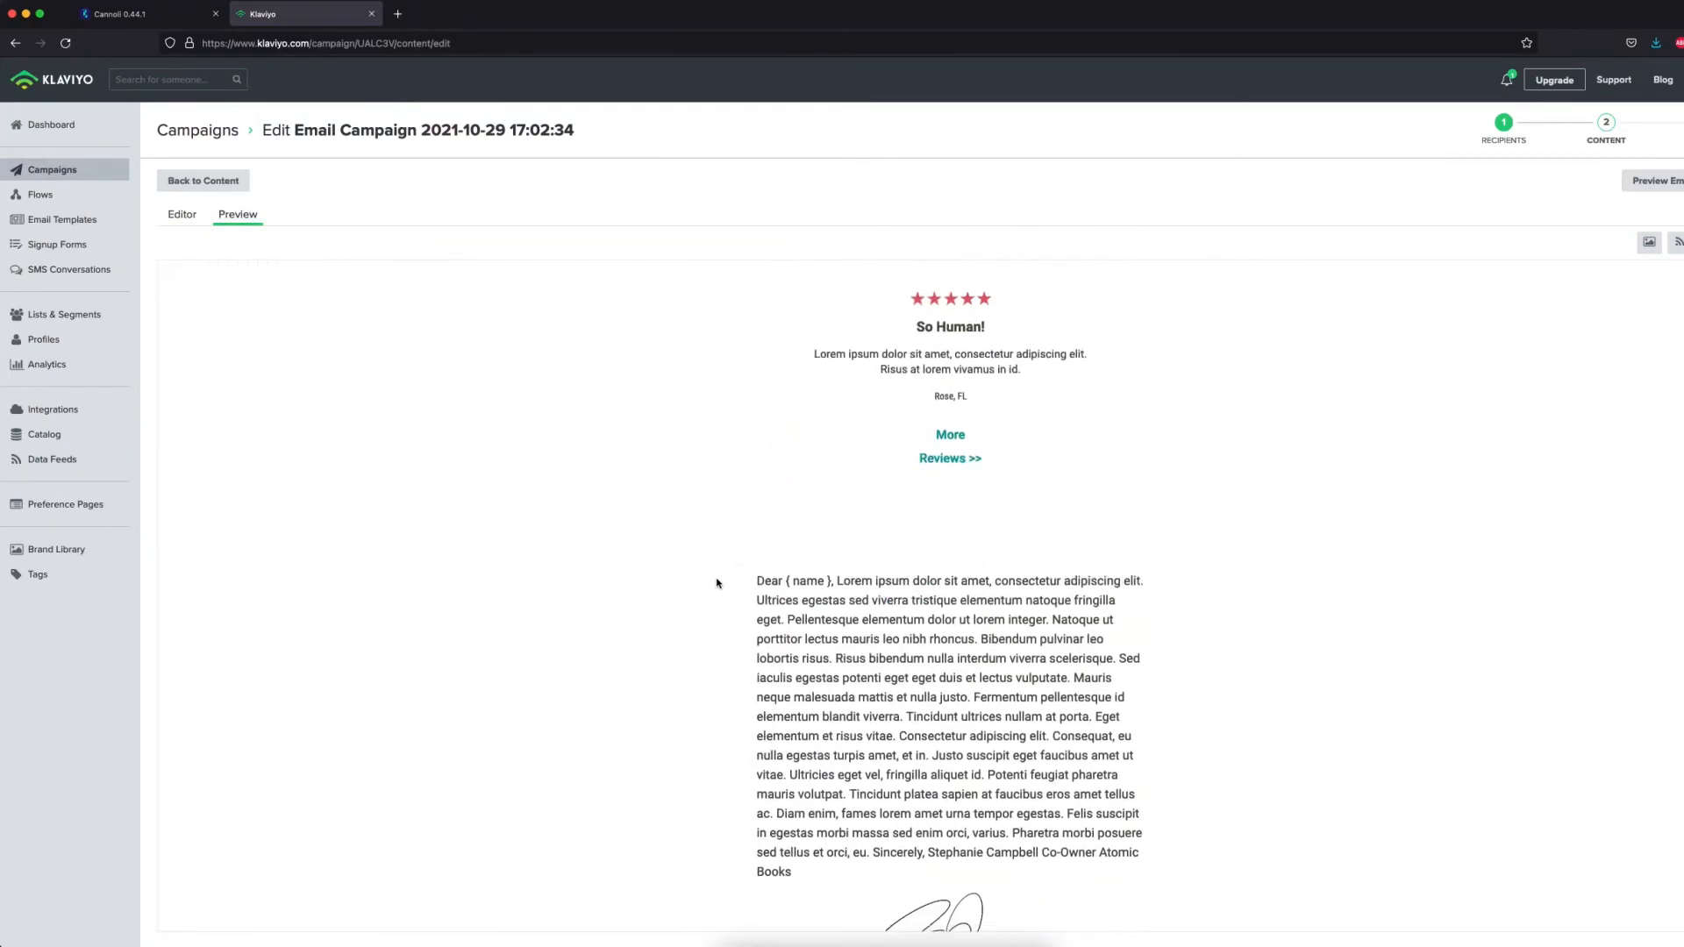